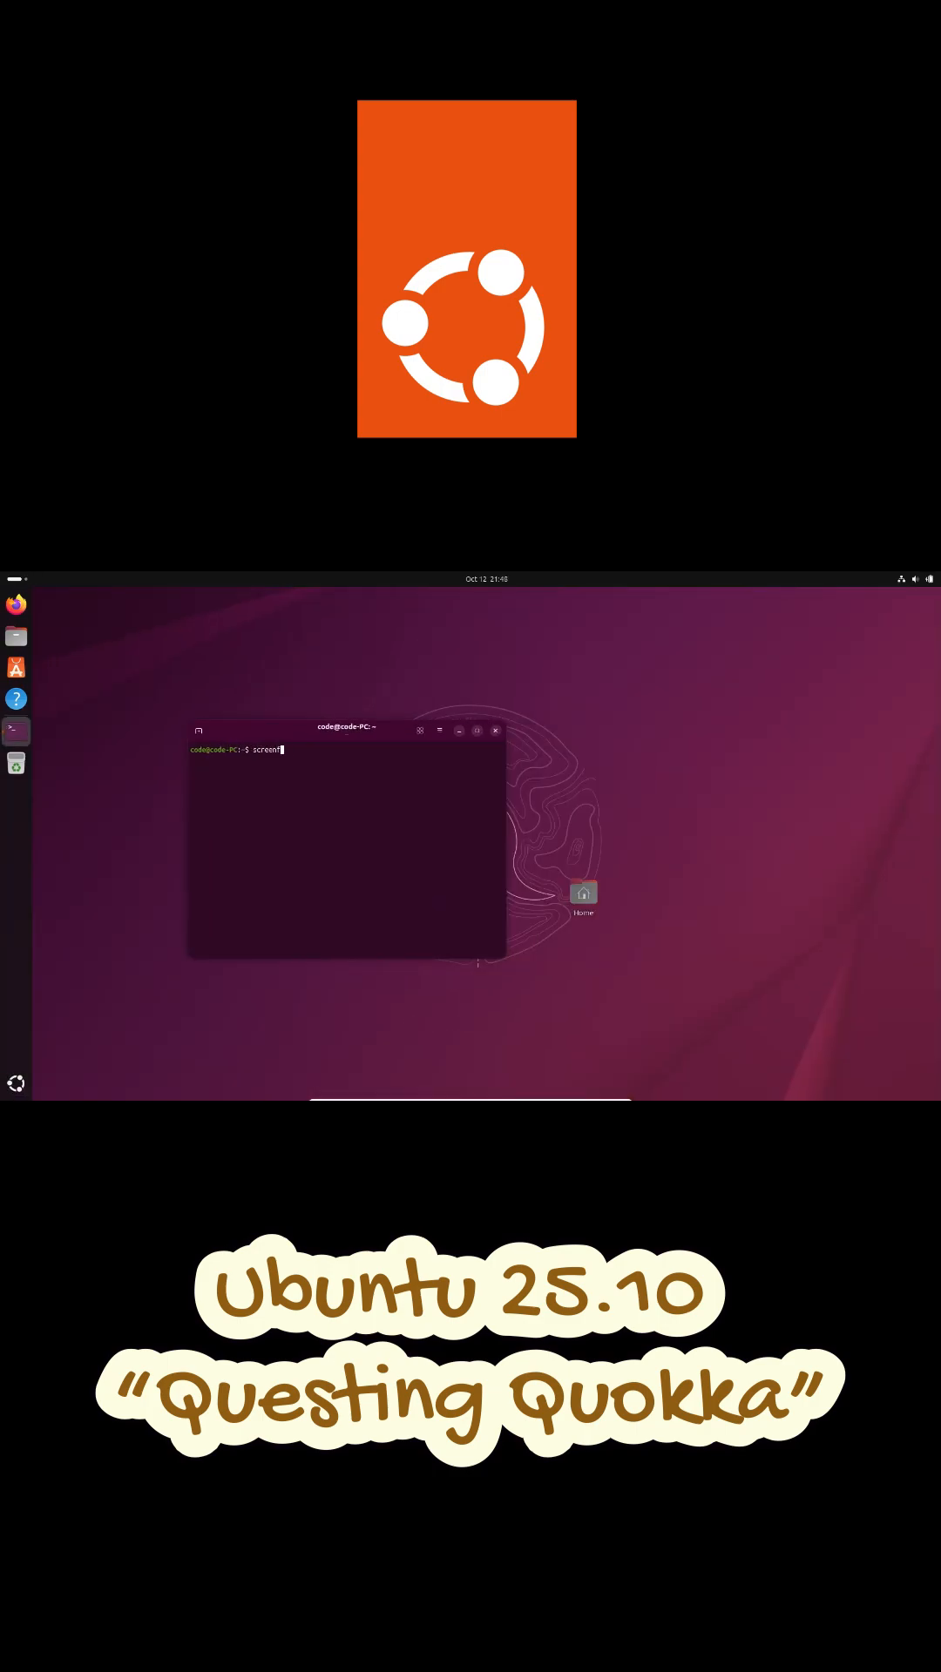
# Open the System > About page and the System Details listing hardware and Ubuntu 25.10
pyautogui.press('Return')
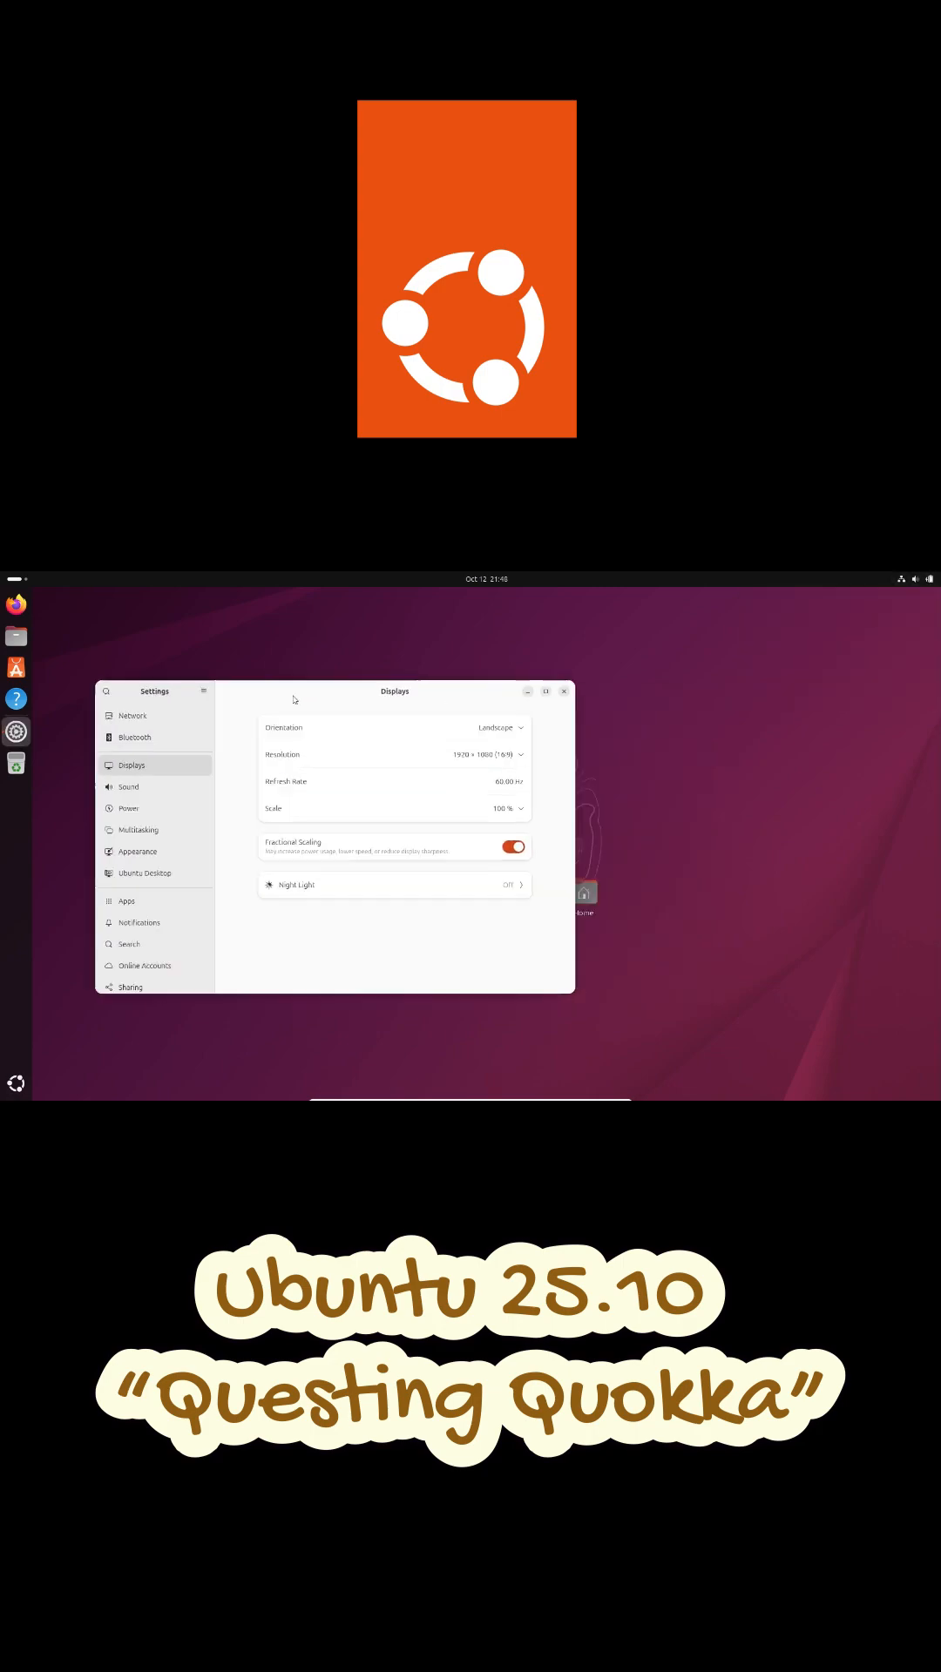
pyautogui.click(125, 978)
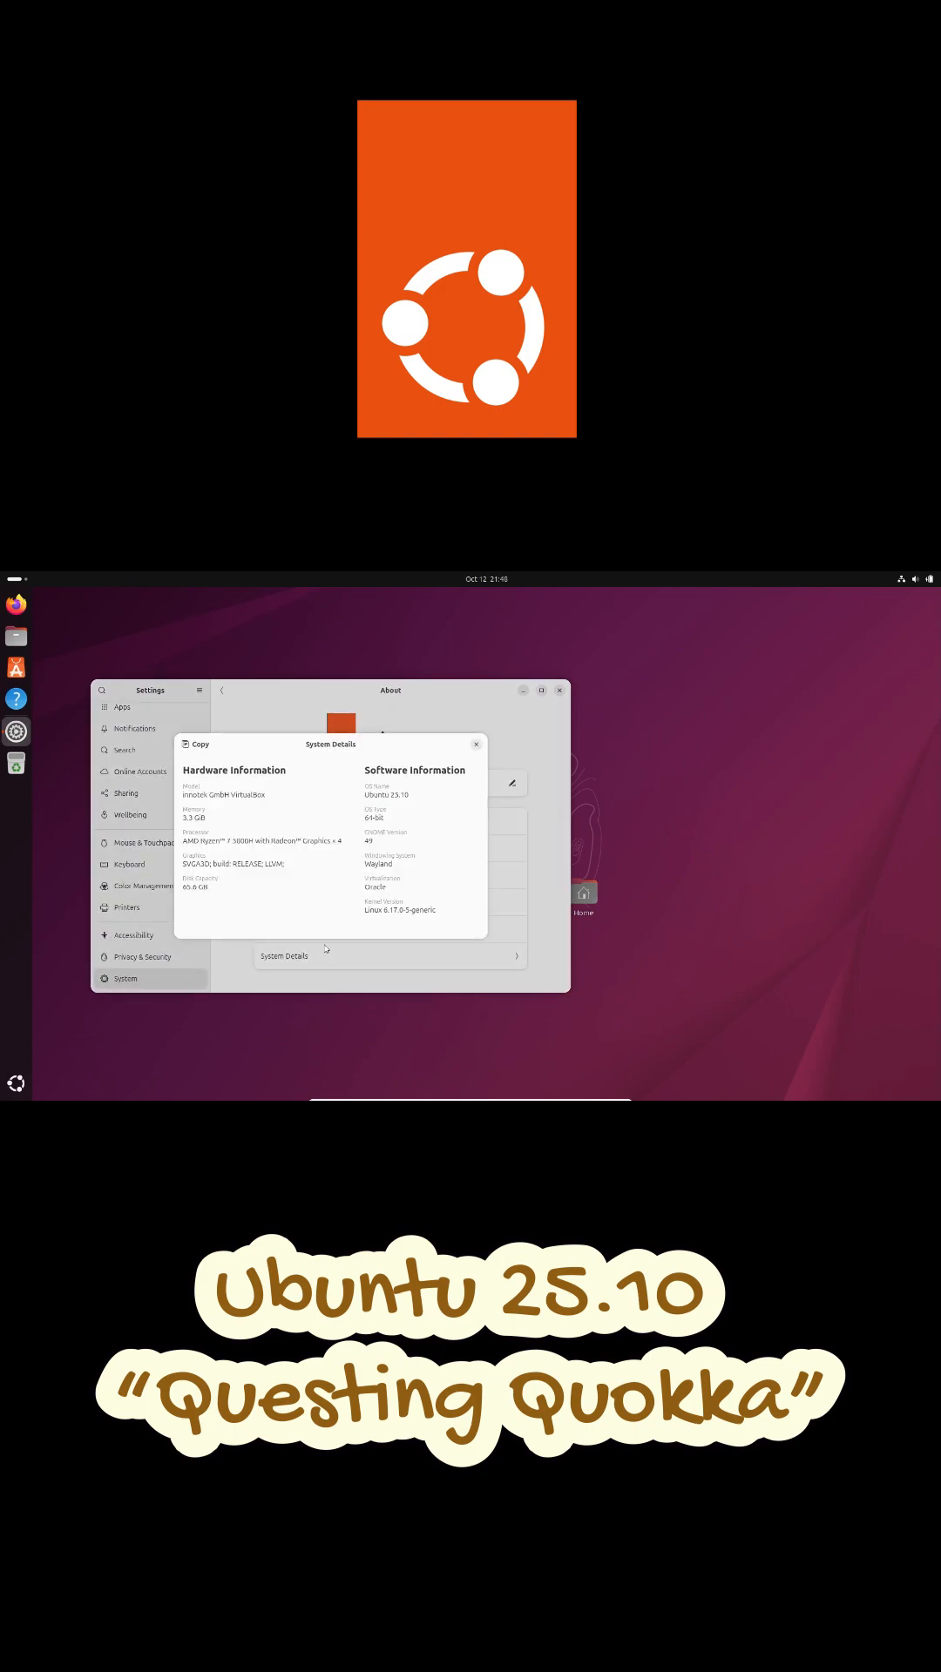
pyautogui.doubleClick(400, 910)
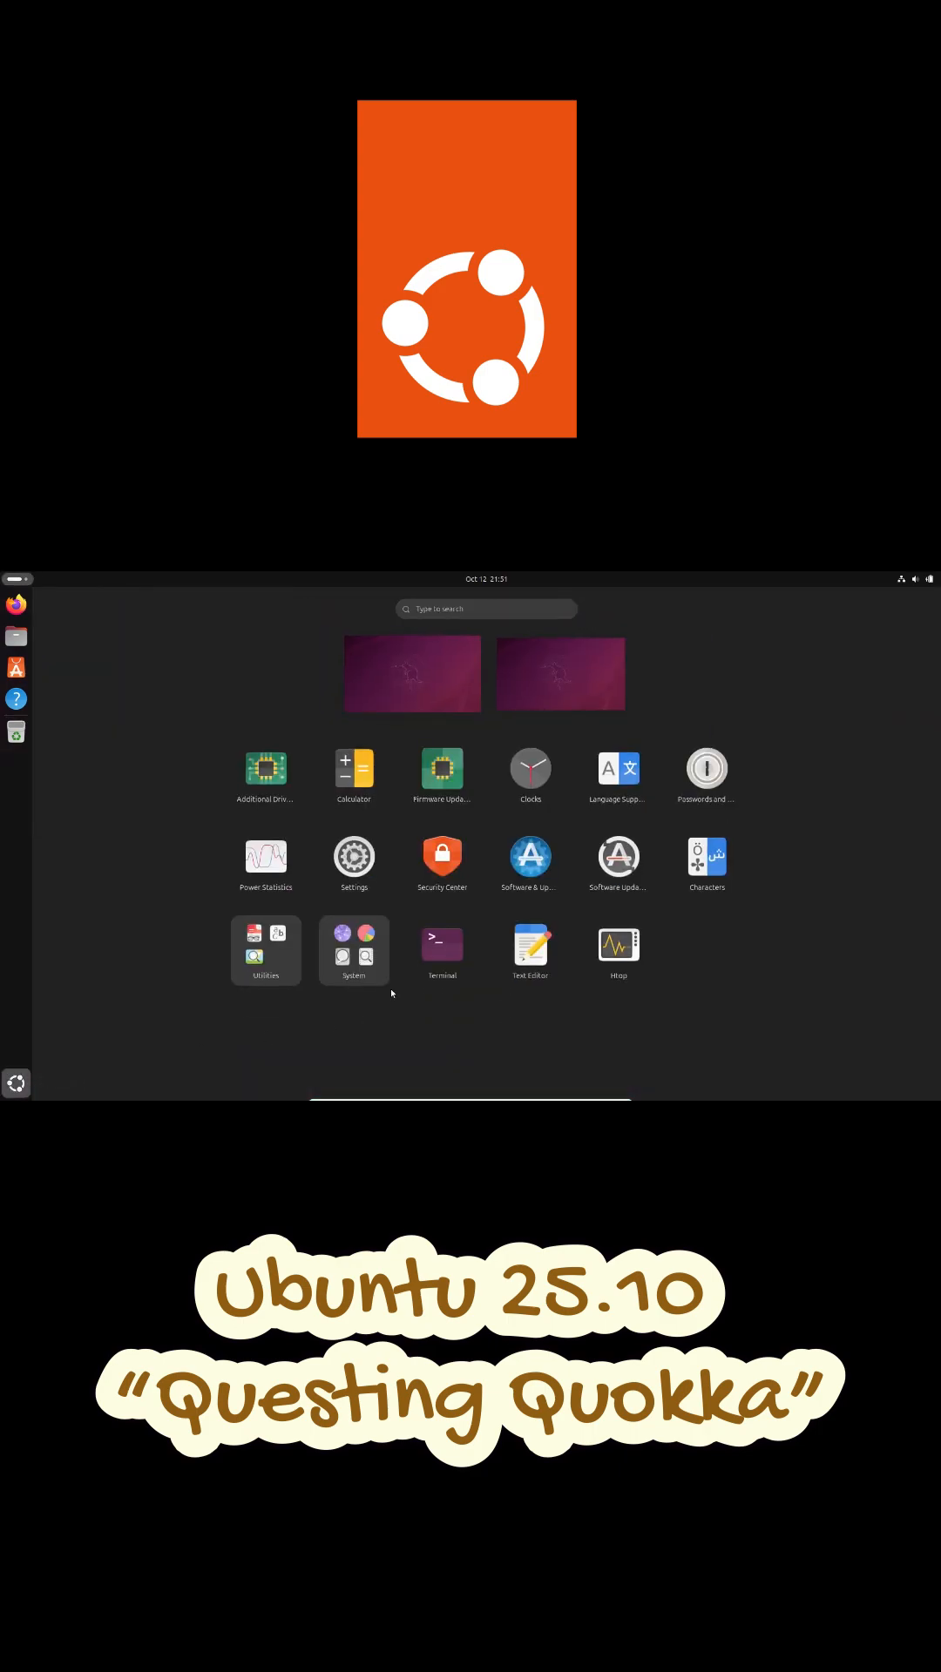
# Enable 'Require apps to ask for system permissions' in Security Center, authenticating with the password
pyautogui.click(441, 861)
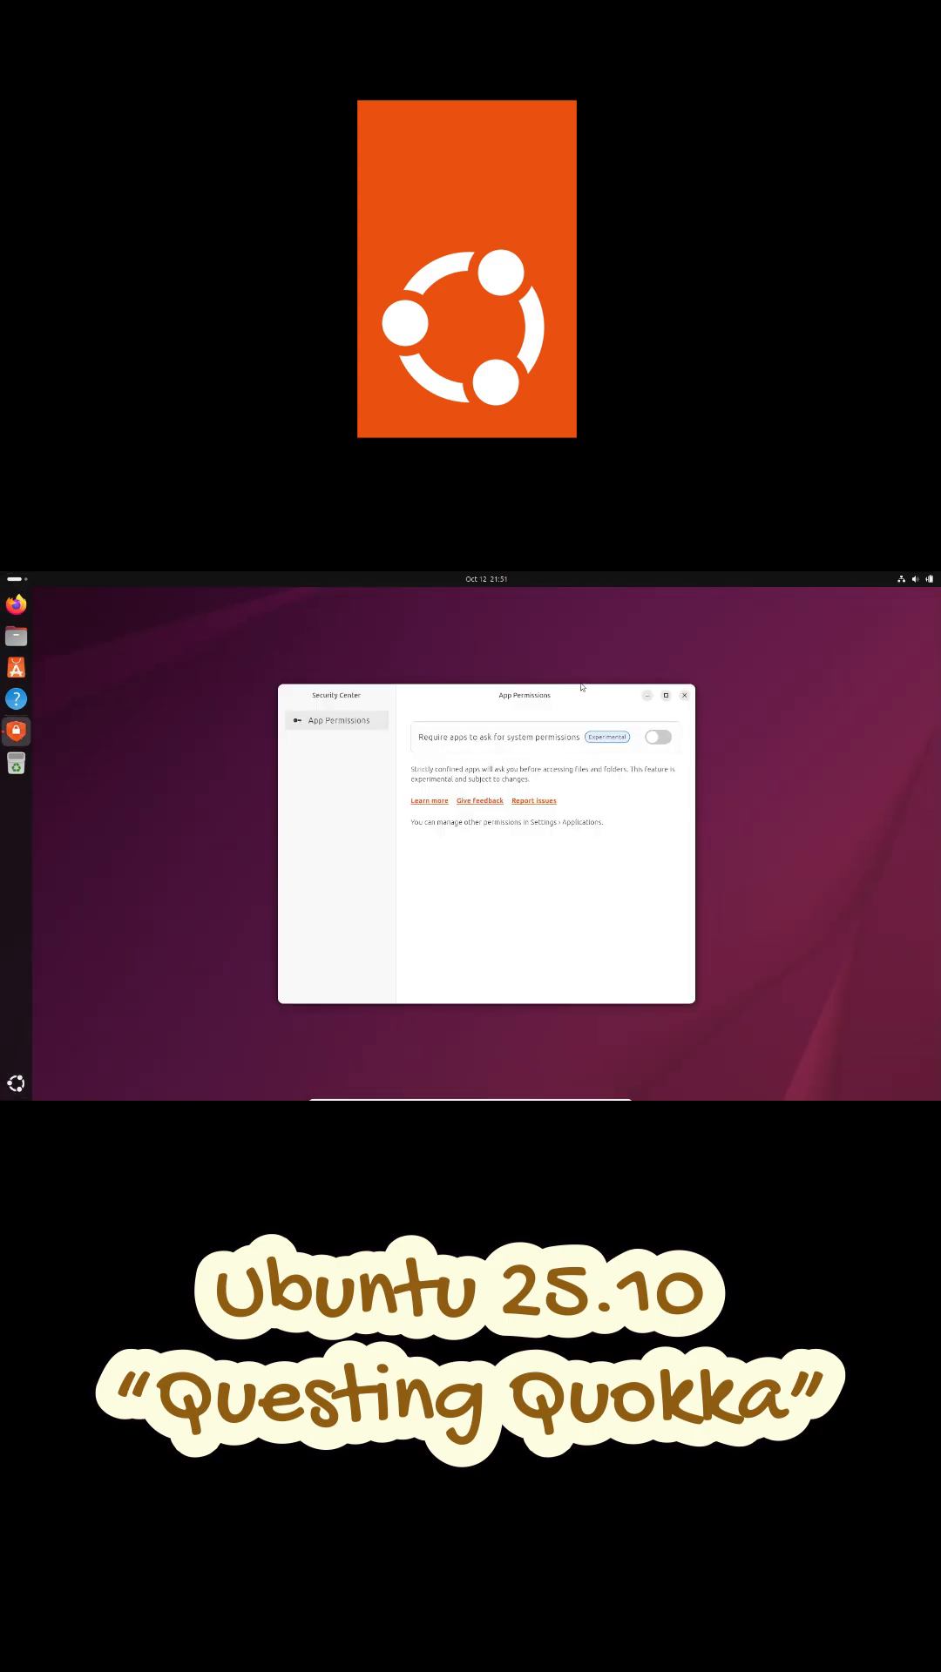
pyautogui.click(656, 736)
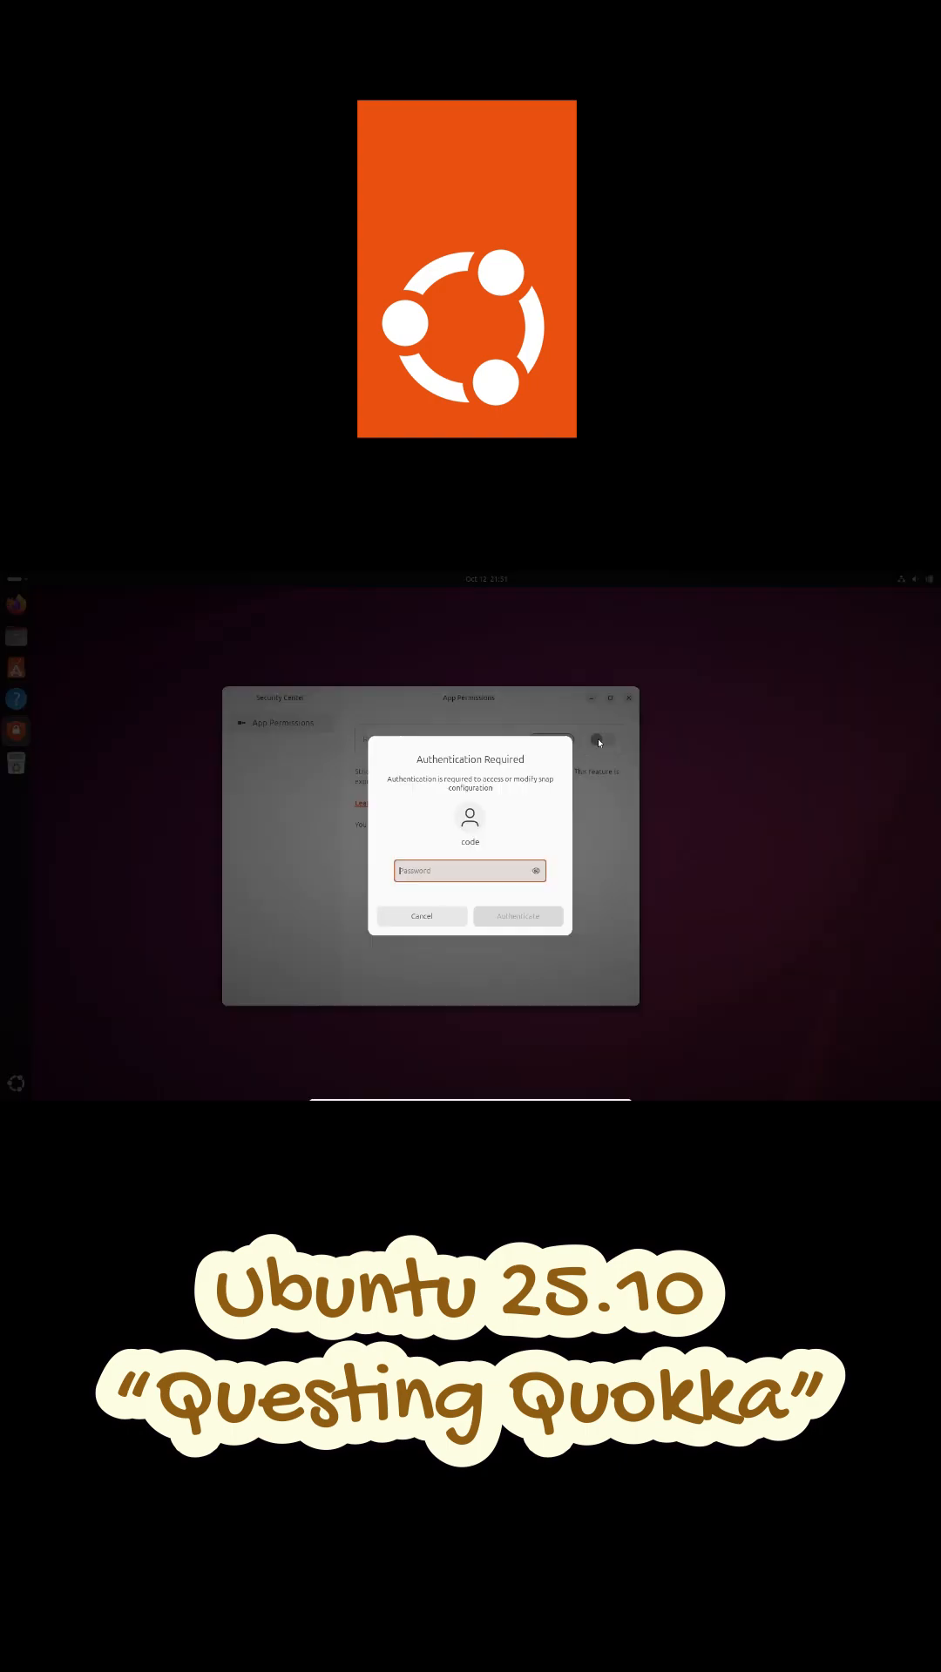
pyautogui.click(517, 916)
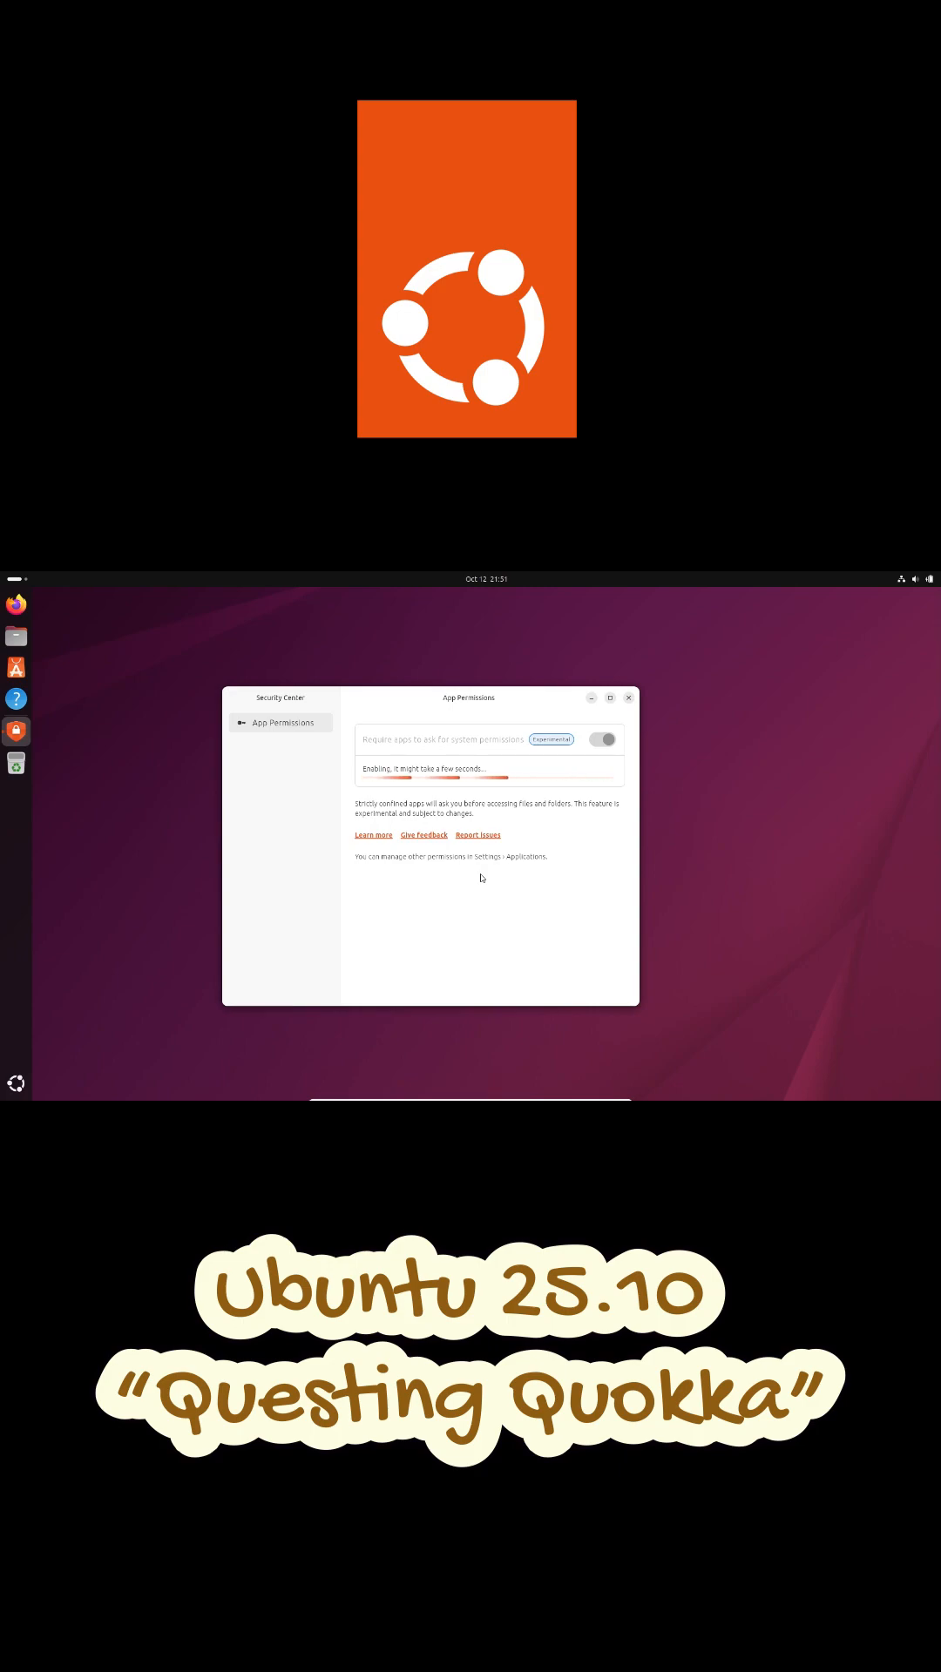
# Toggle the app permission requirement back off
pyautogui.click(602, 739)
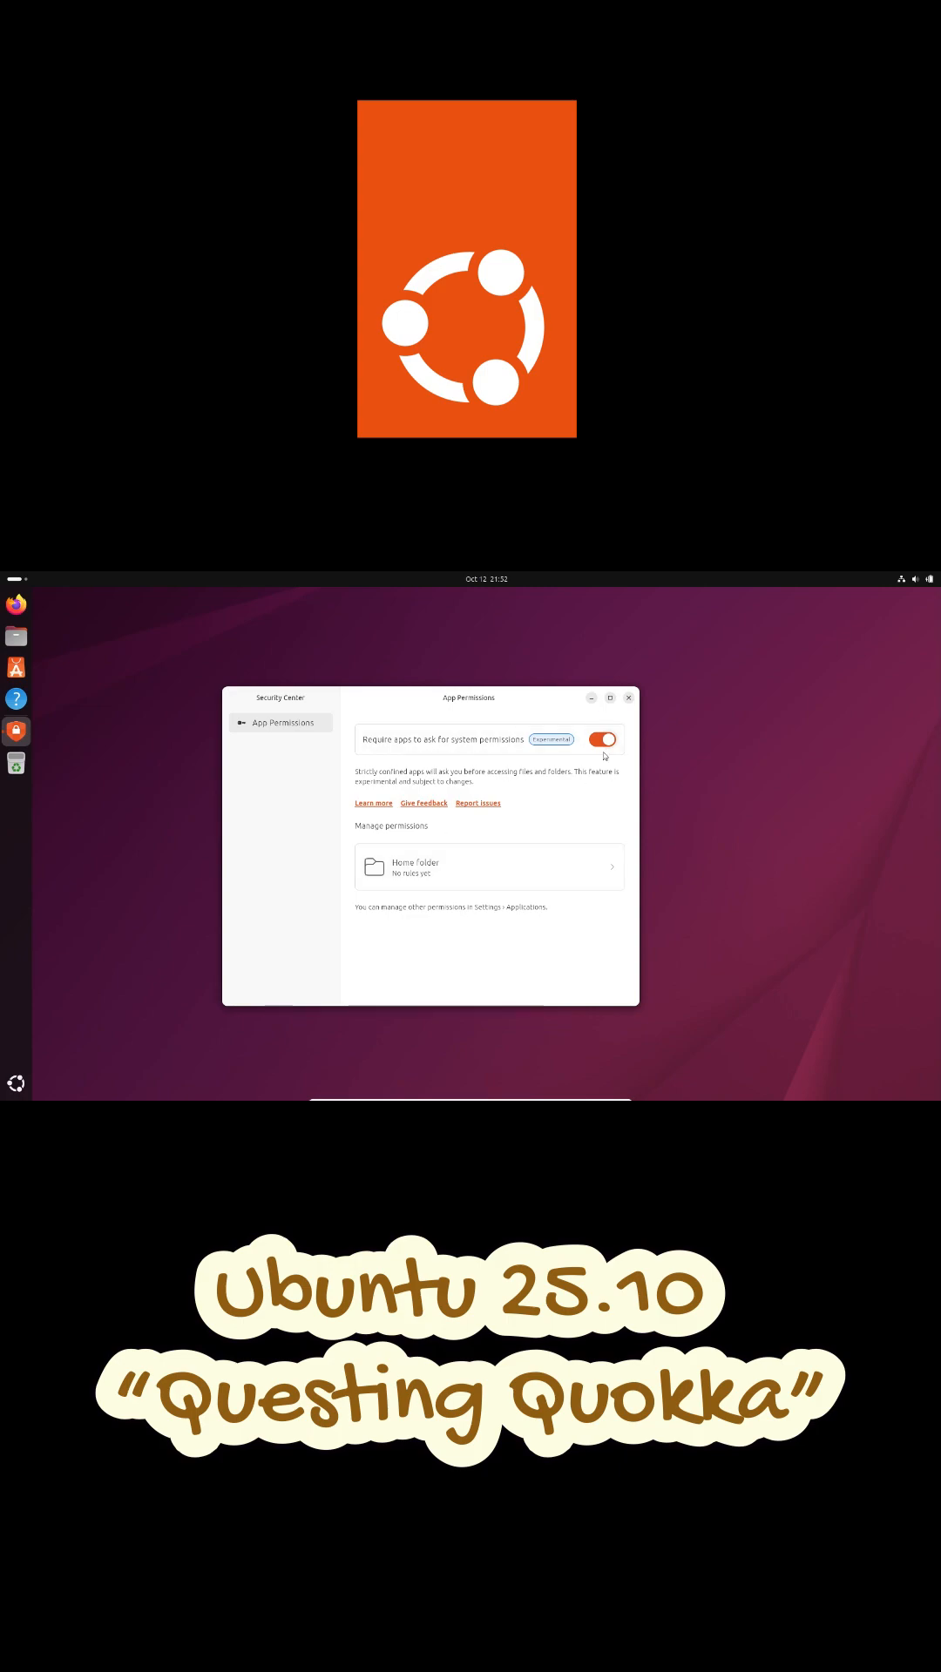
pyautogui.click(602, 740)
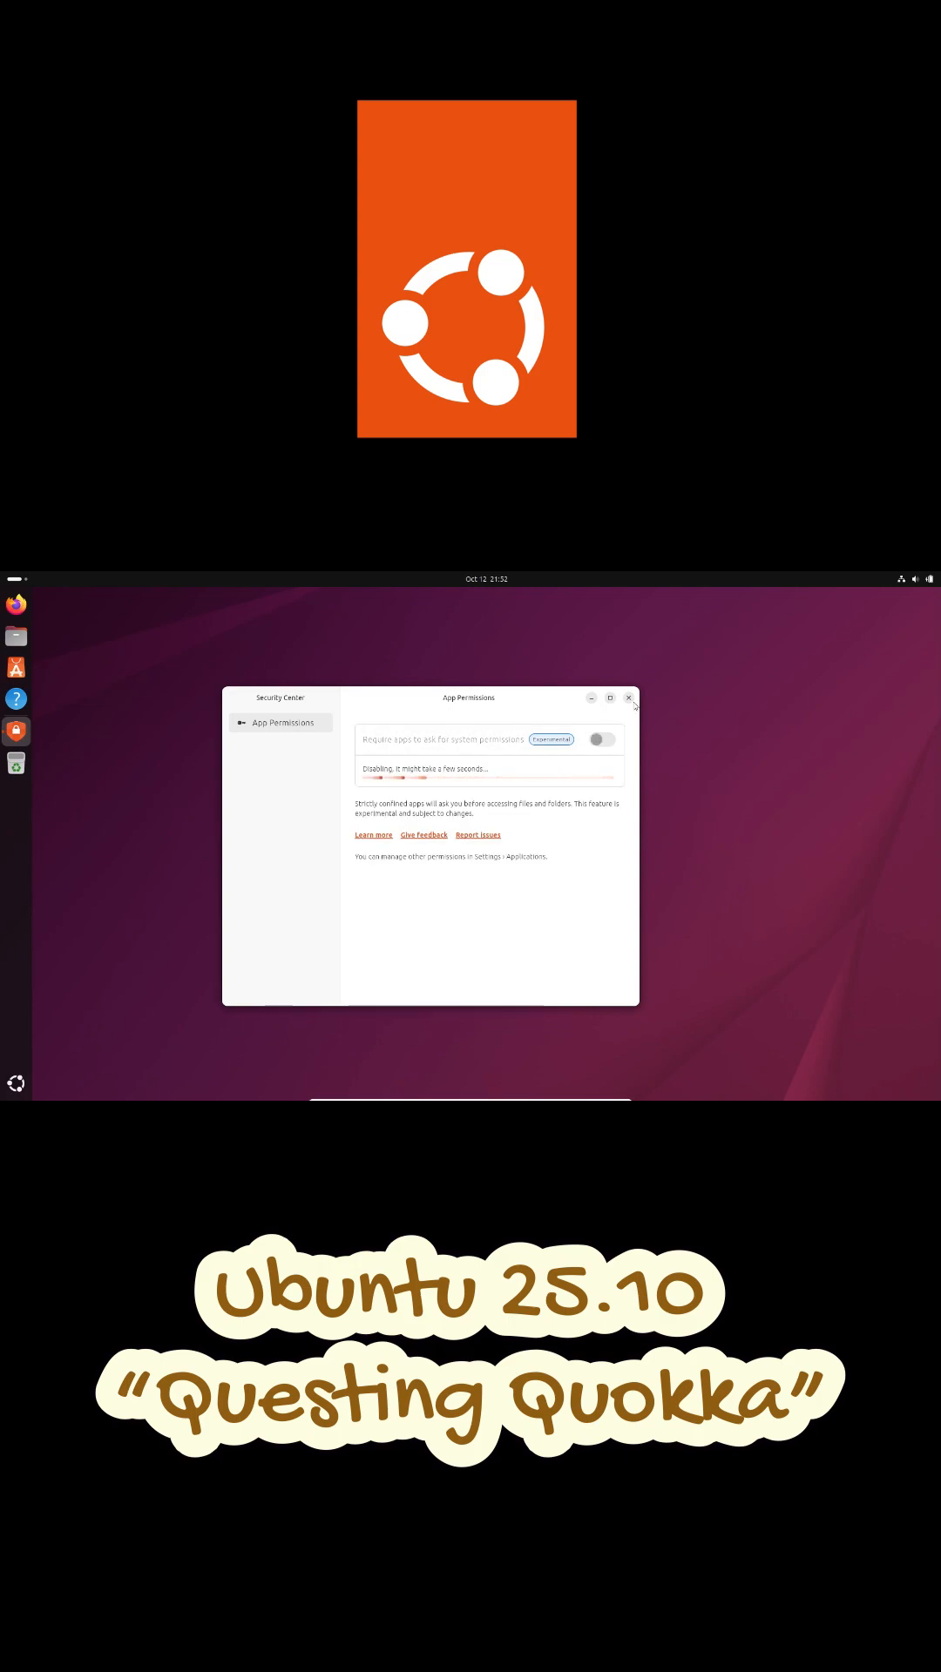
# Close Security Center and show the grid of all installed applications
pyautogui.click(628, 697)
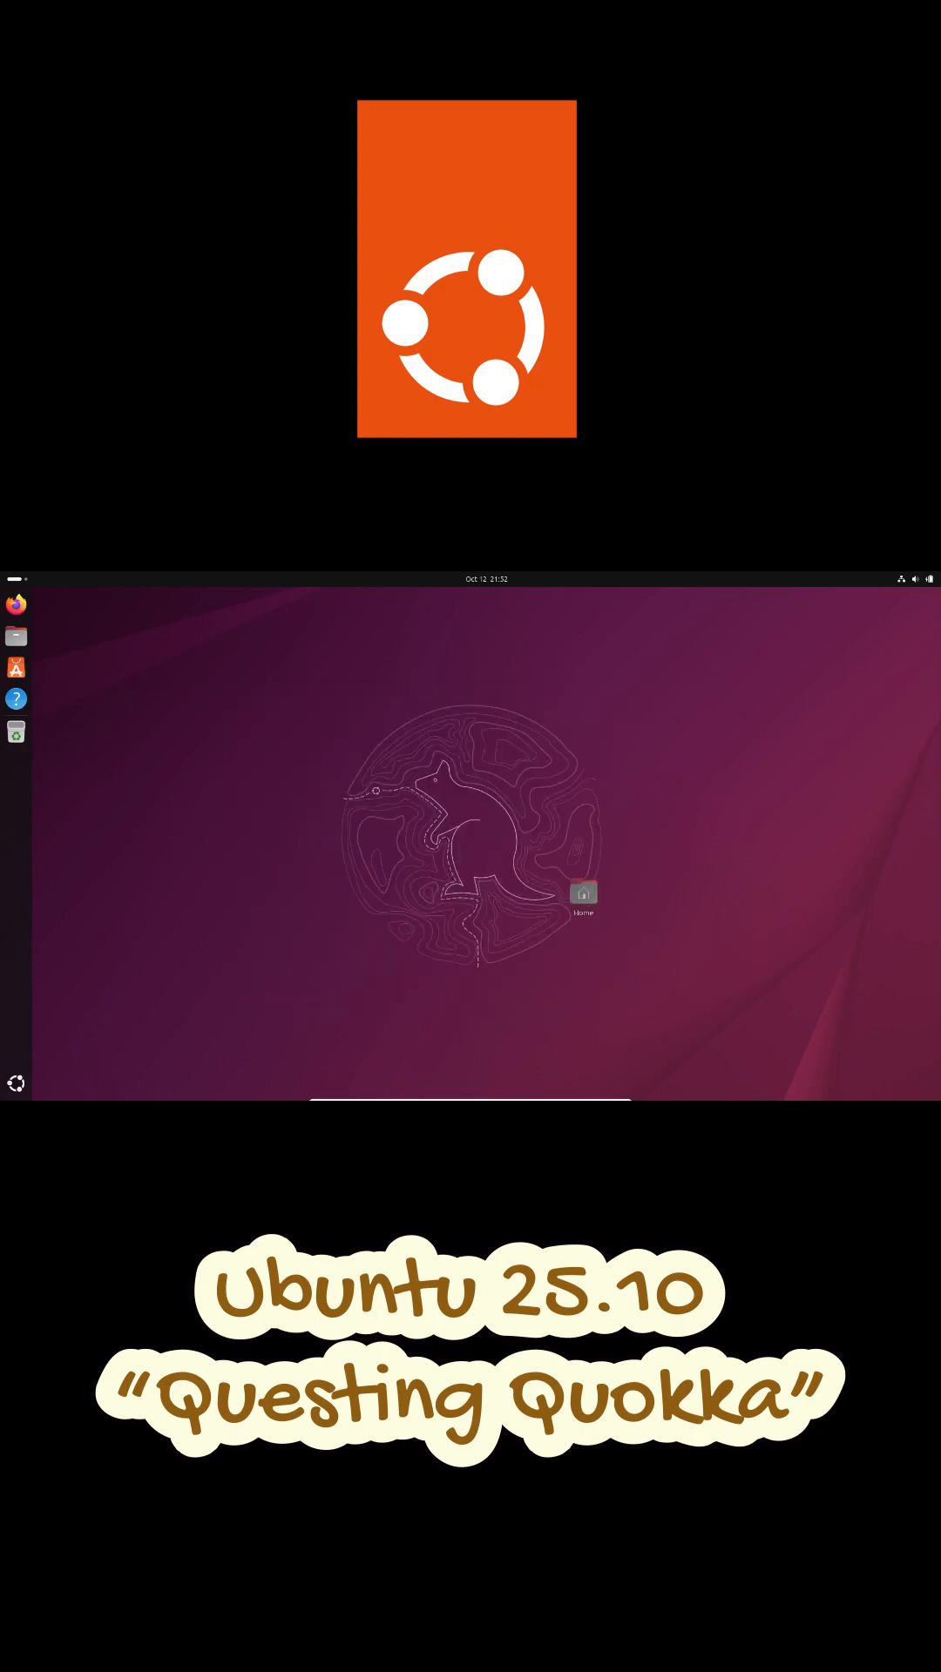
pyautogui.moveTo(146, 1025)
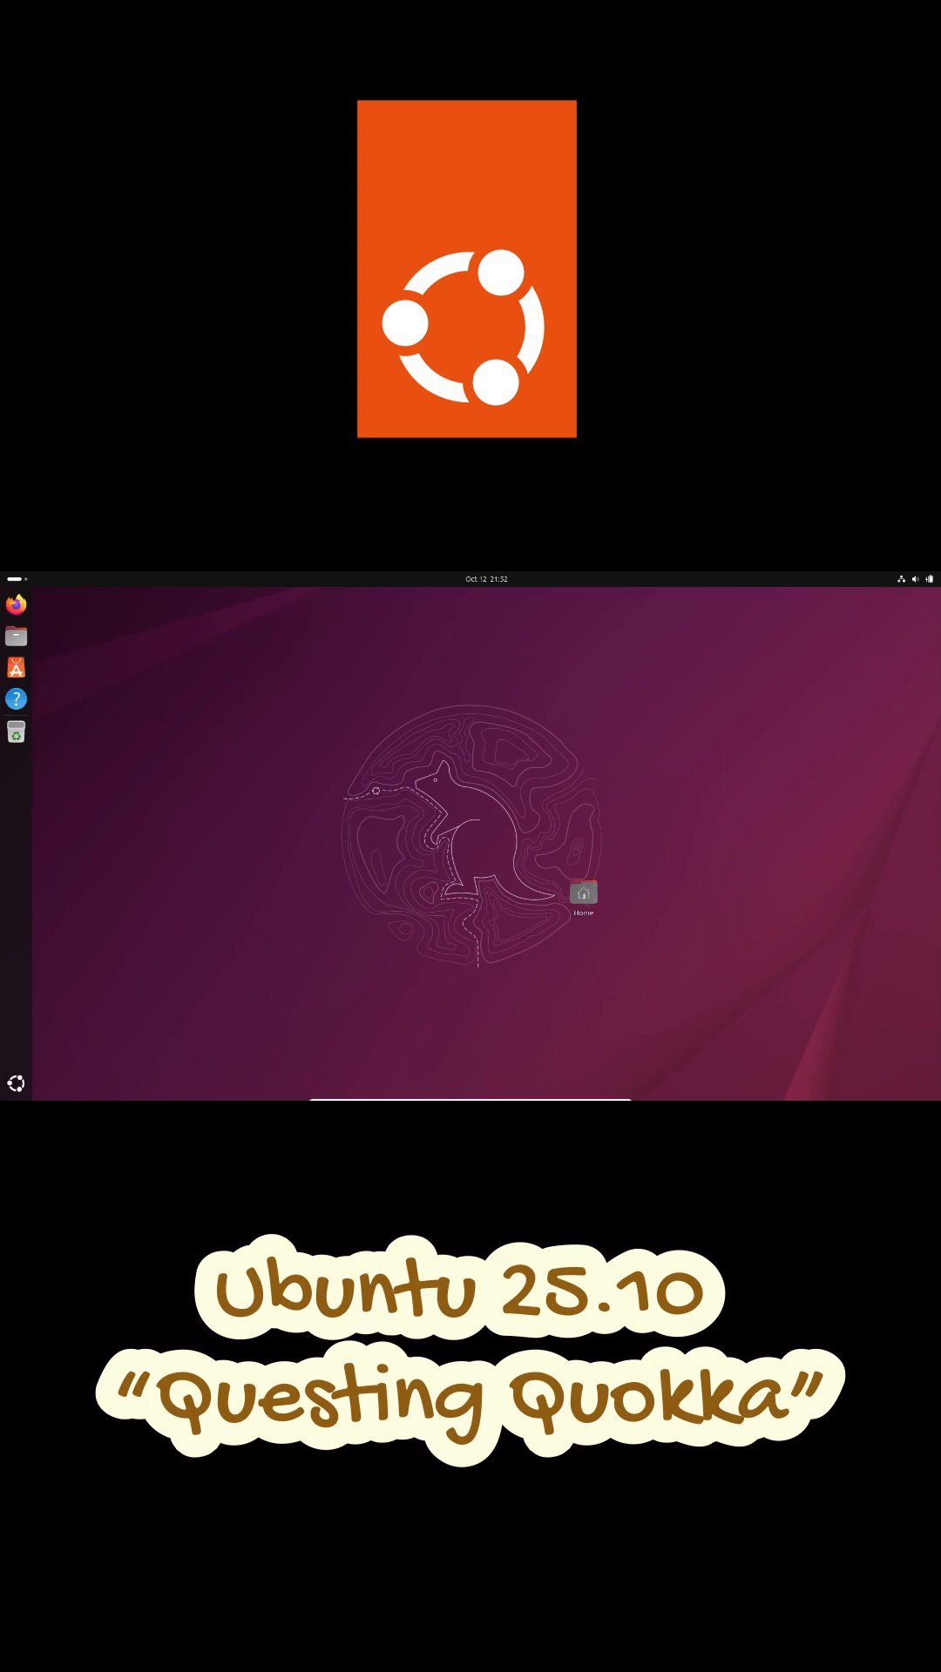
pyautogui.click(16, 1083)
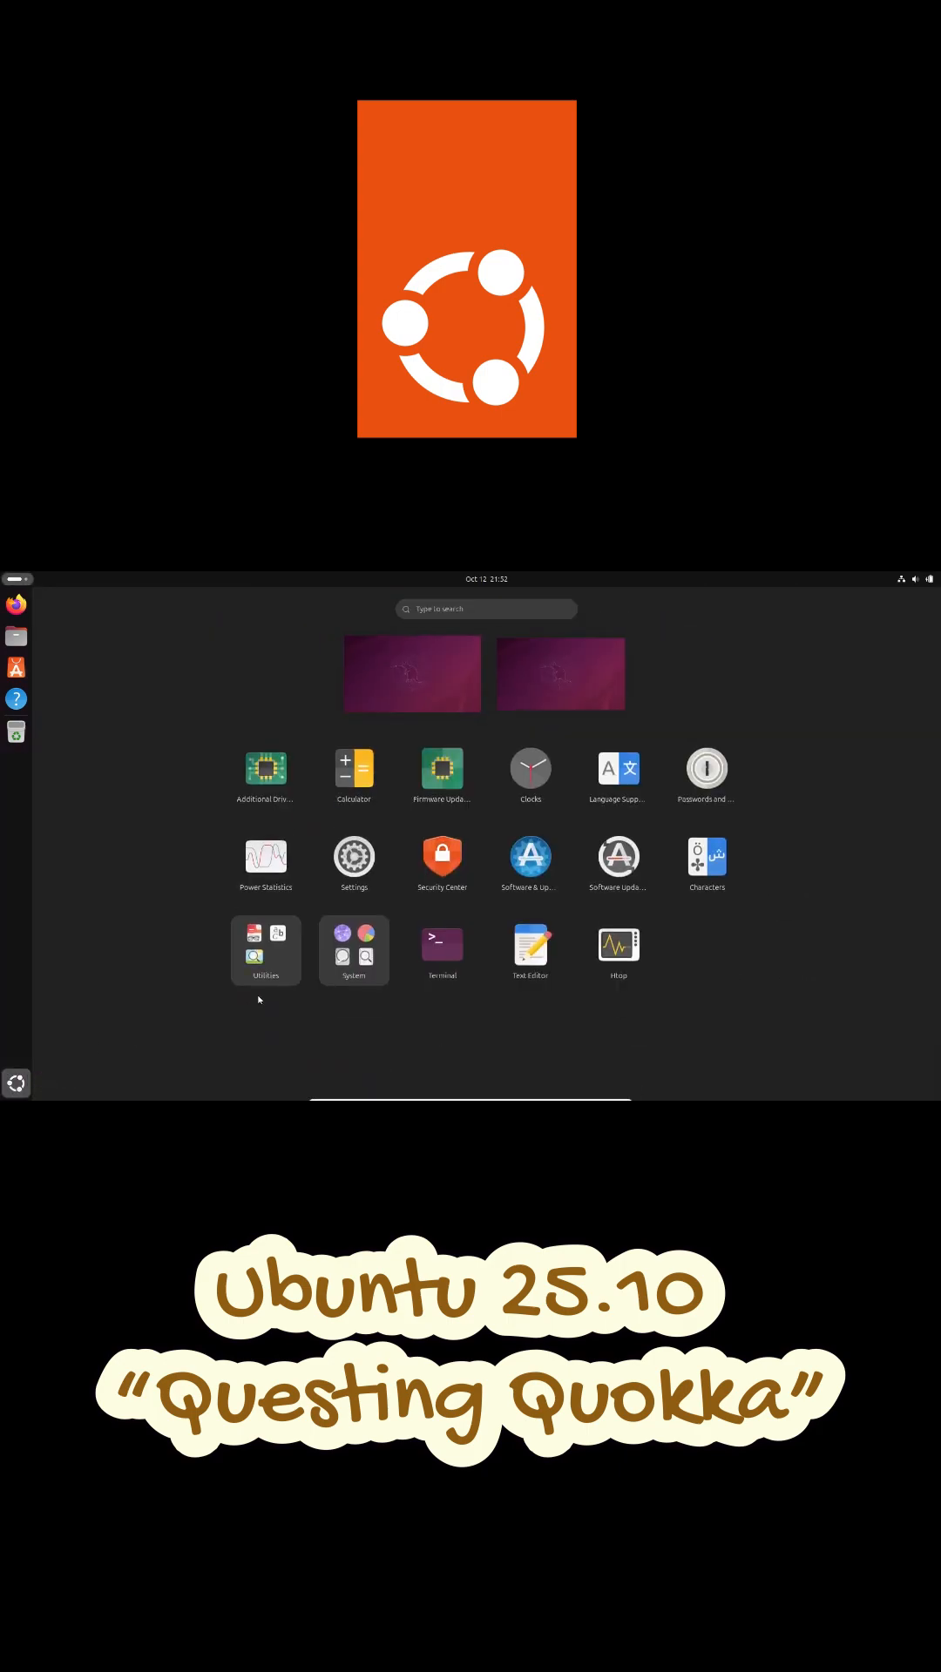
pyautogui.click(352, 947)
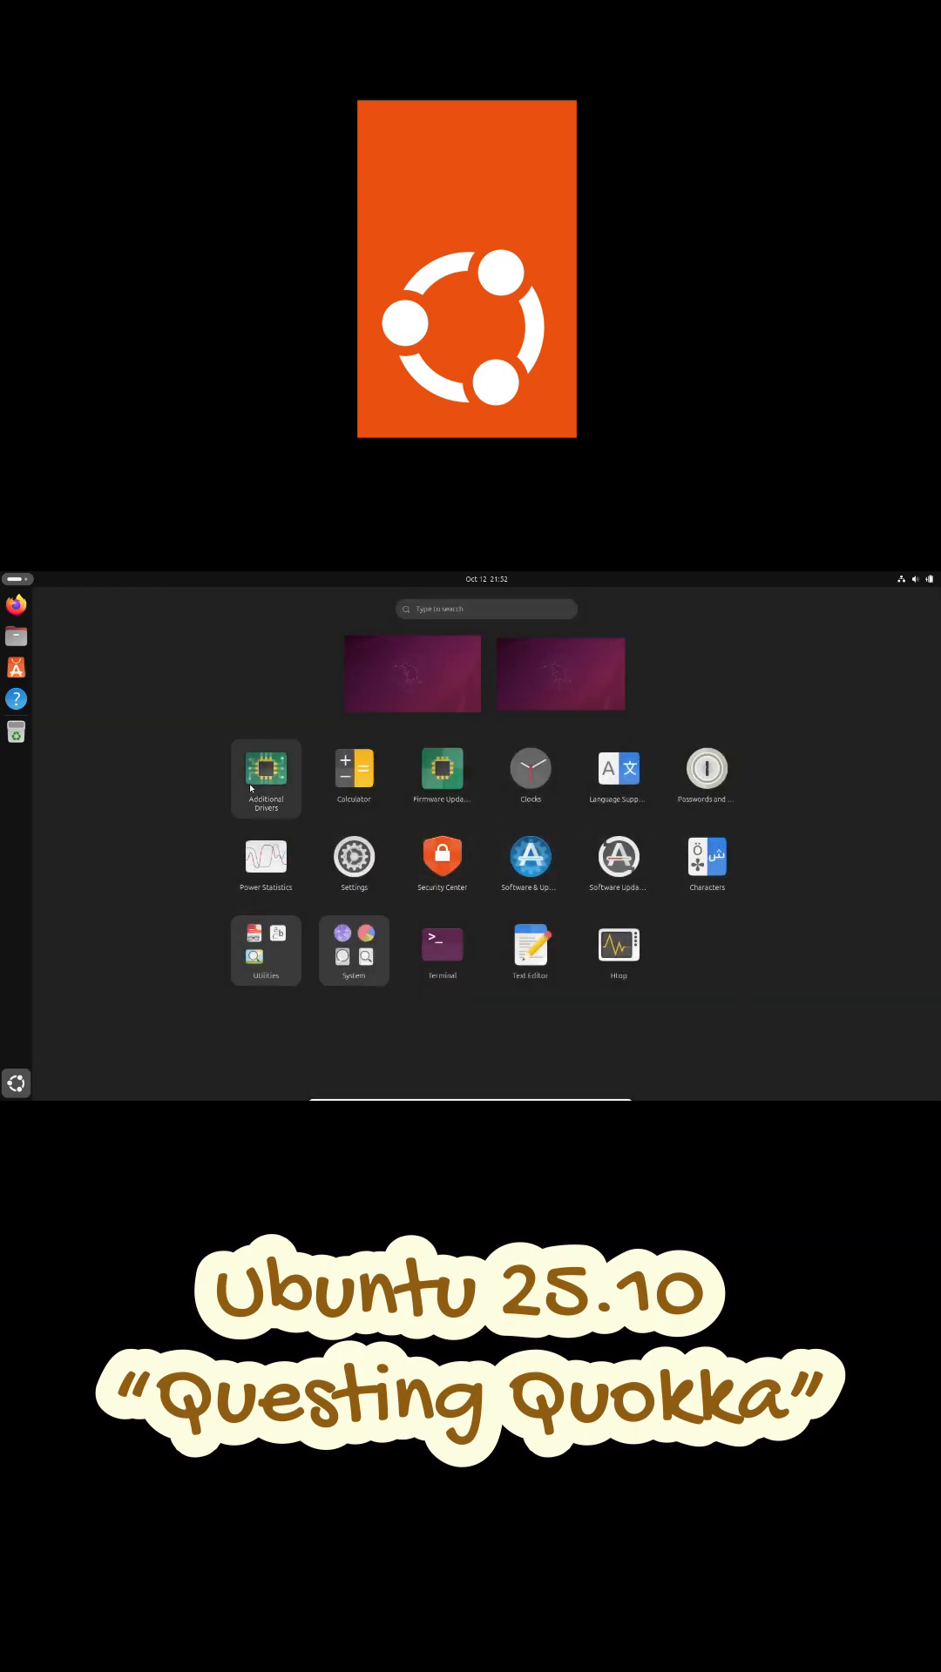
pyautogui.click(15, 636)
pyautogui.write('screenf')
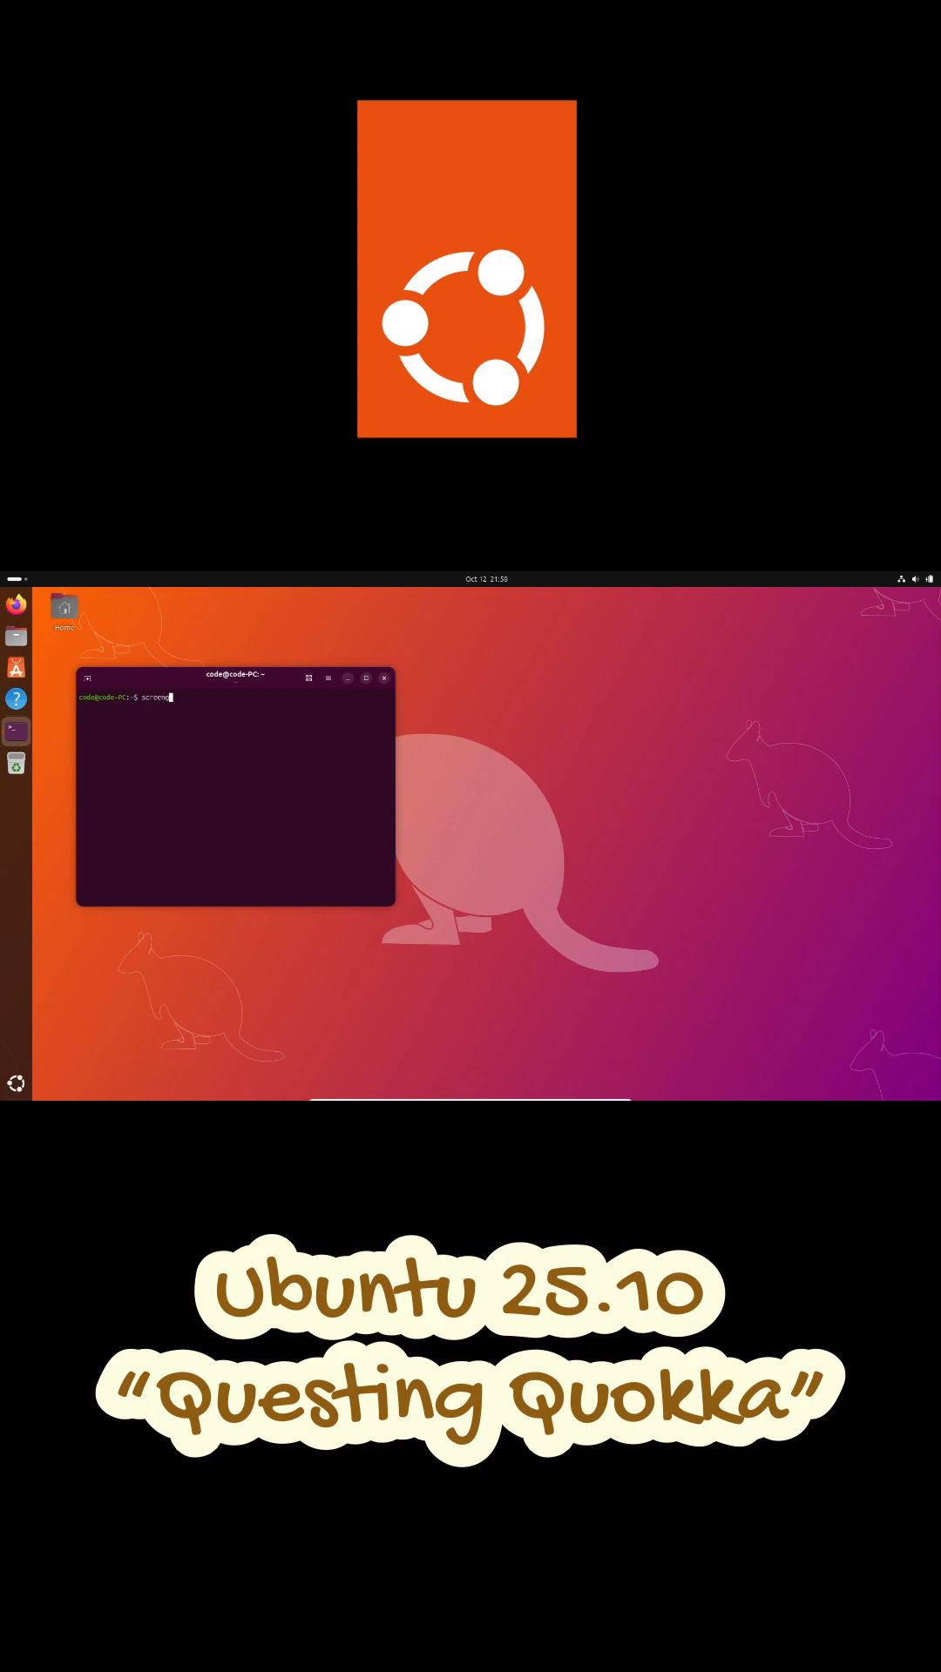
# Run screenfetch in Ptyxis to print the Ubuntu 25.10 system summary
pyautogui.press('Return')
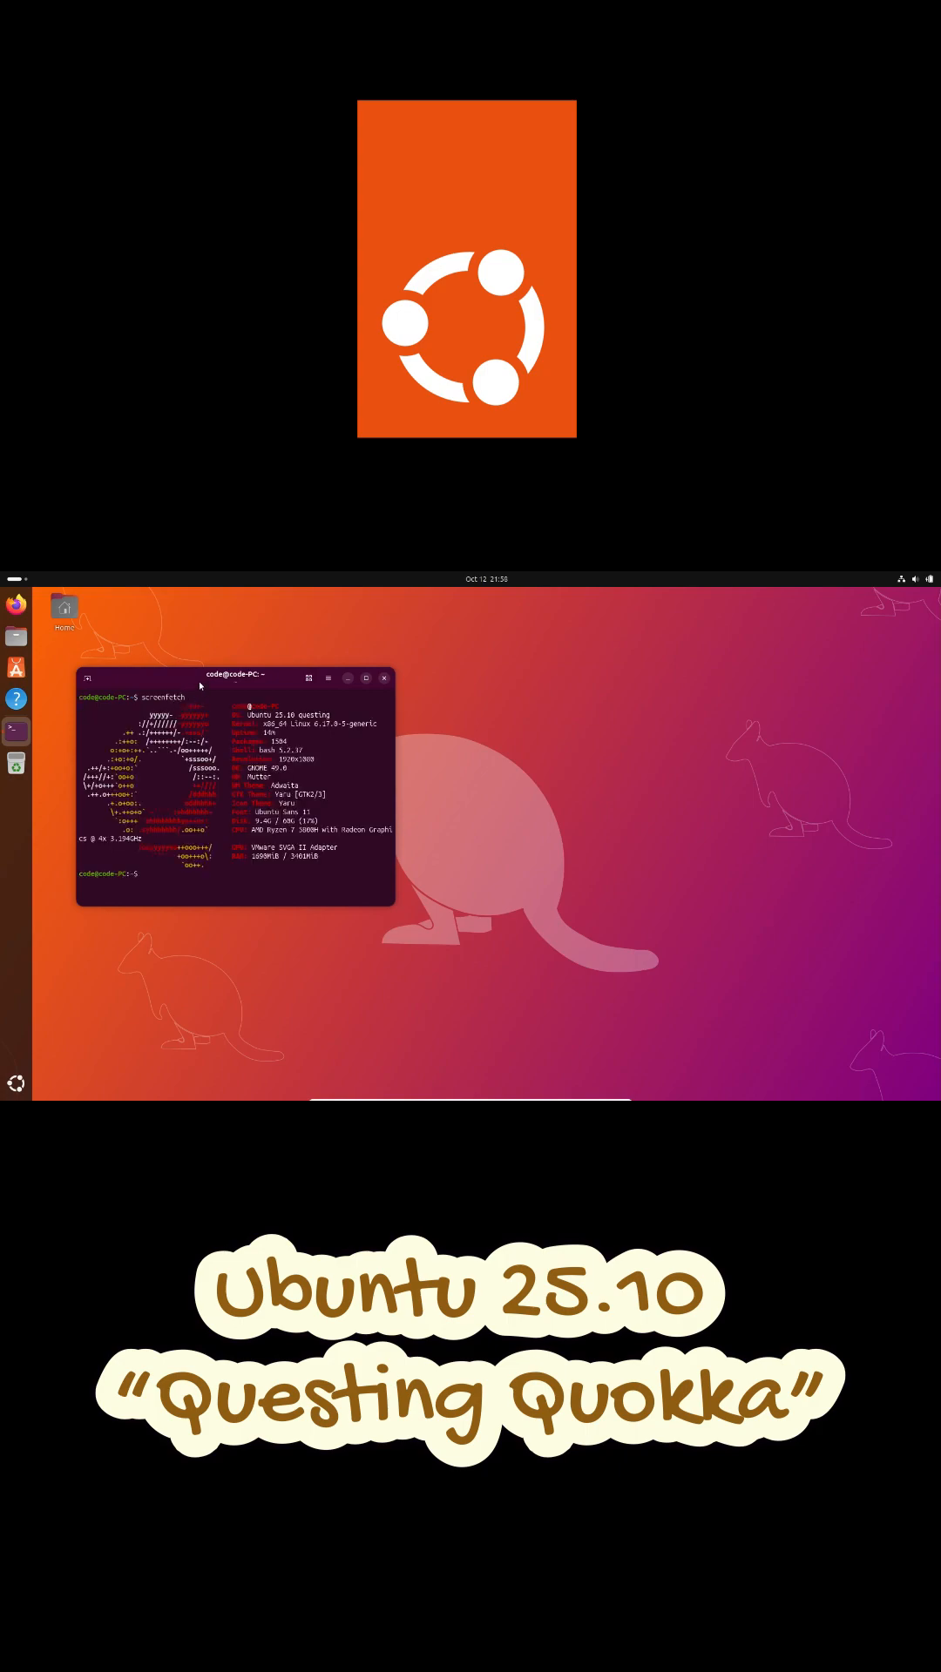
pyautogui.moveTo(237, 676); pyautogui.dragTo(162, 664)
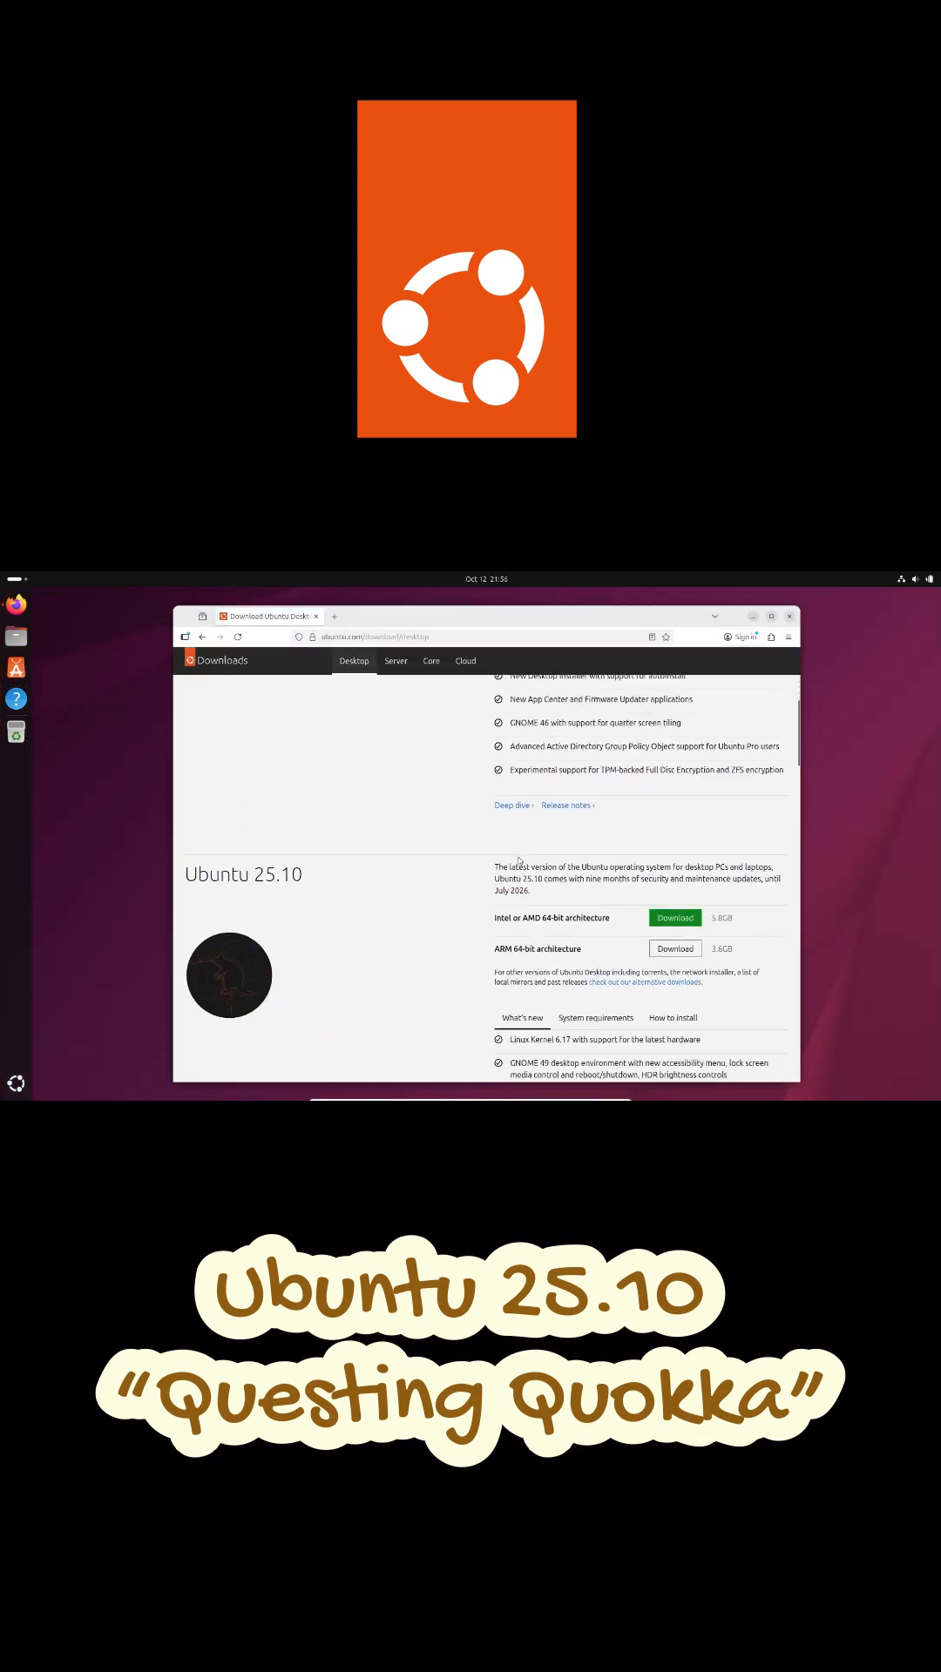
# Download Ubuntu Desktop 25.10 for Intel or AMD 64-bit architecture
pyautogui.click(675, 918)
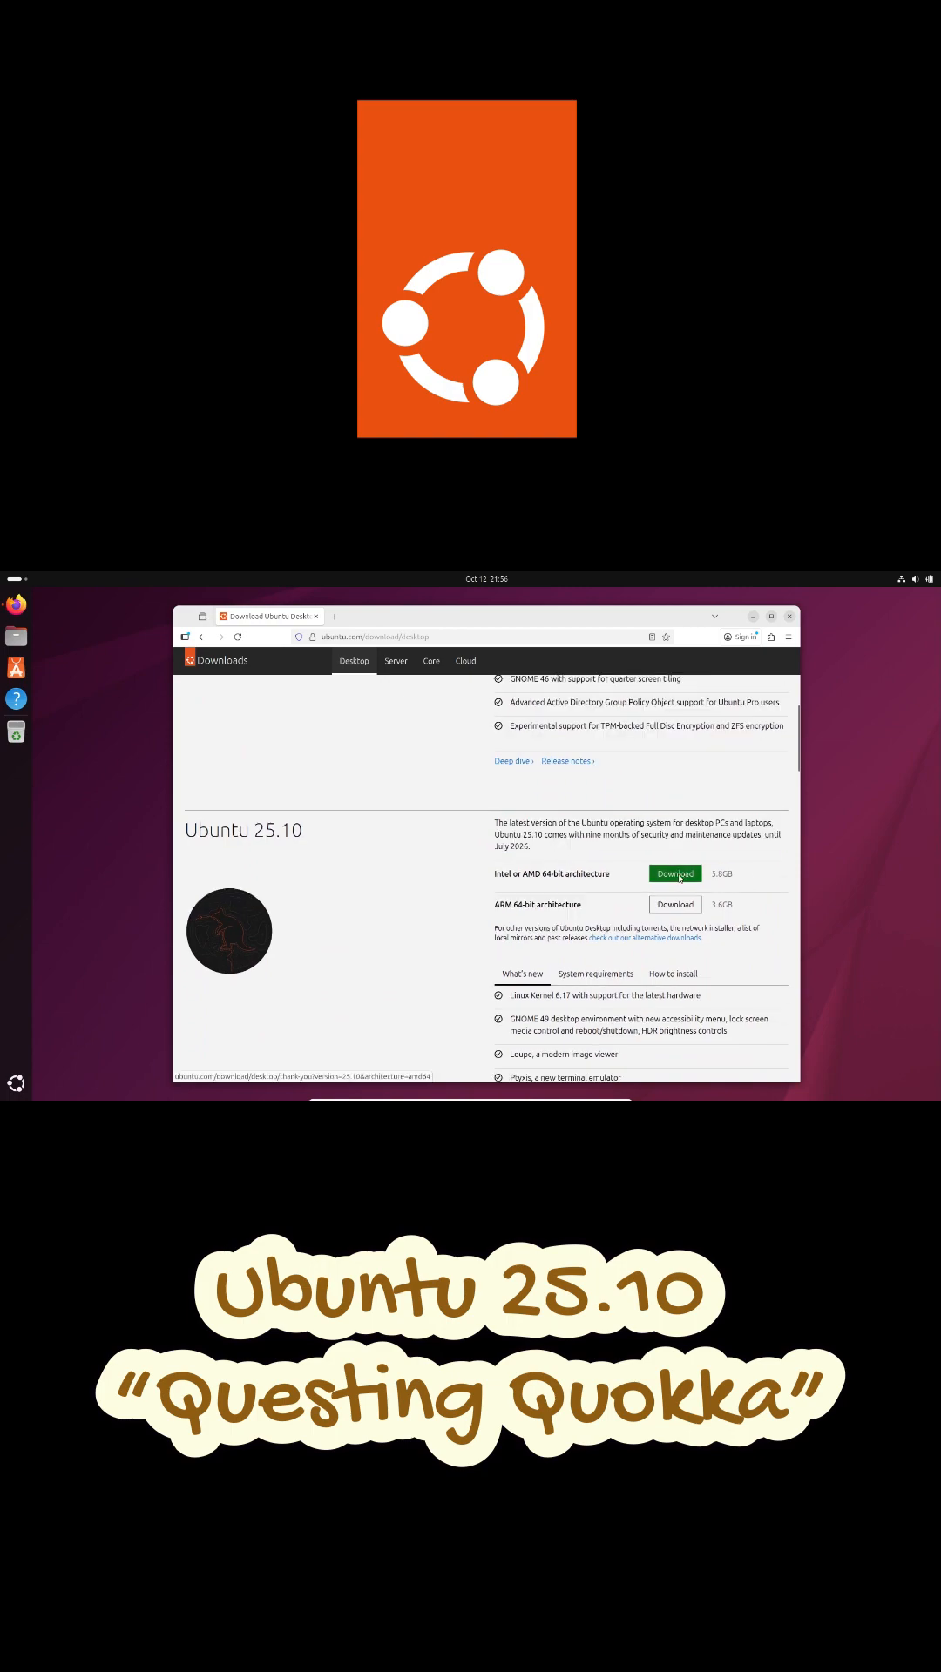
pyautogui.click(674, 873)
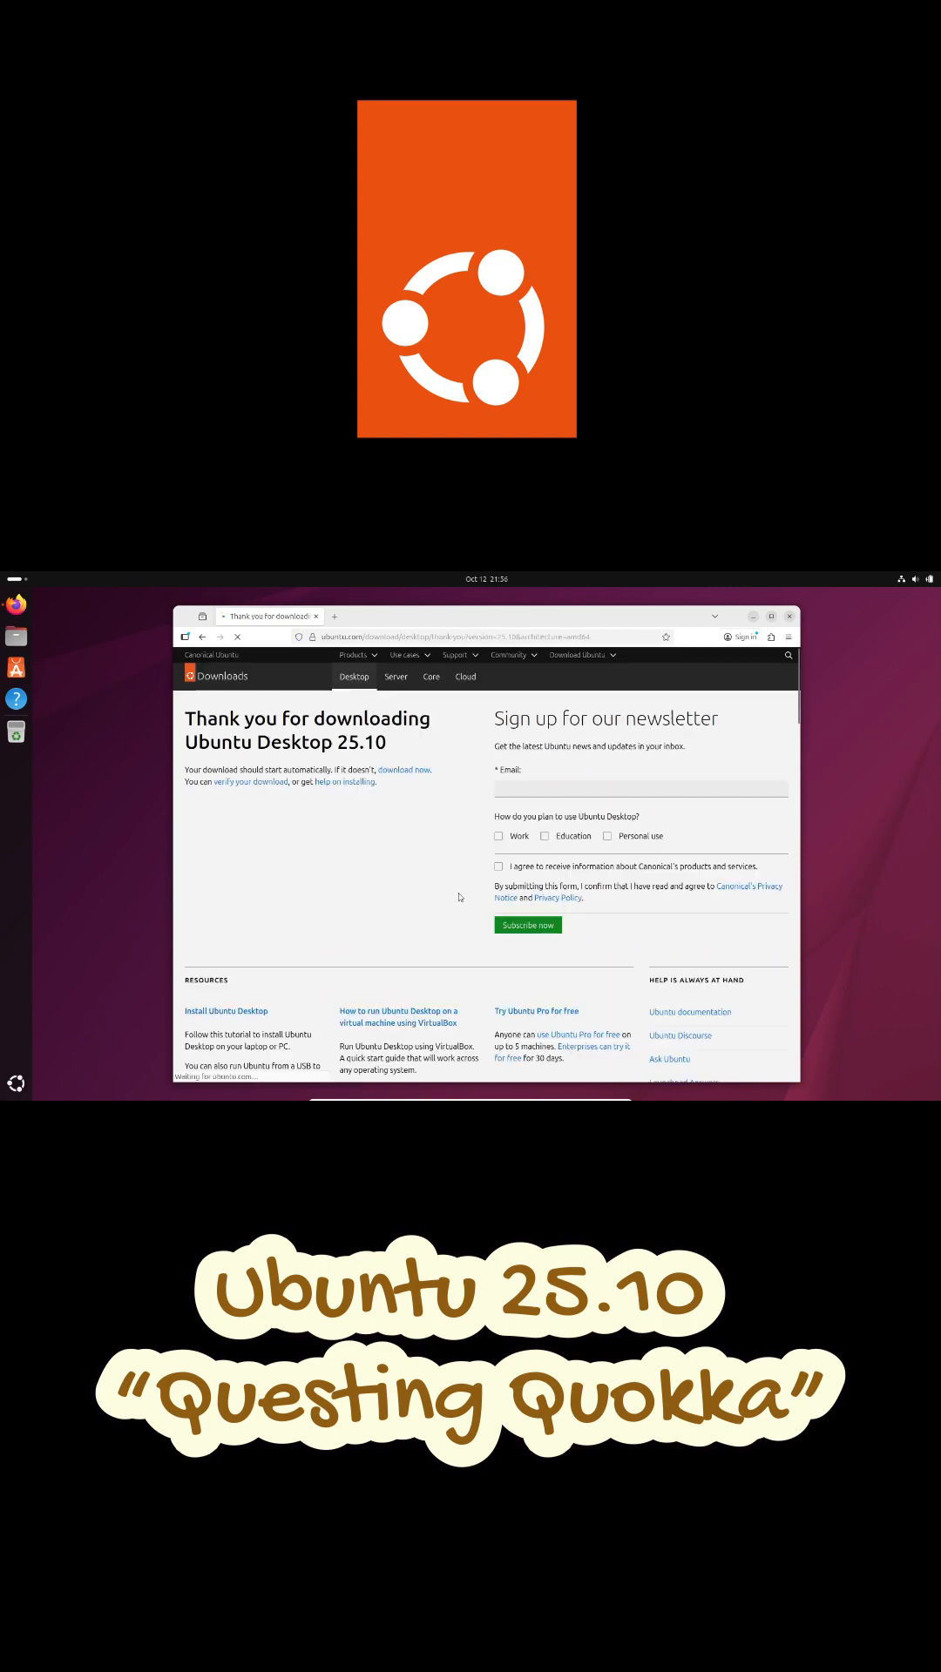